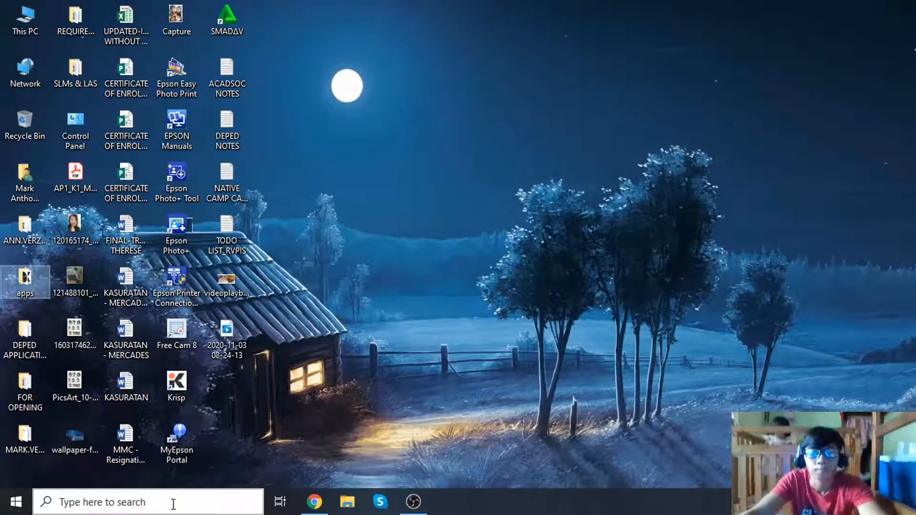
Step: Launch Chrome from the taskbar to reach Acadsoc TutorClient
{"action": "left_click", "coordinate": [314, 502]}
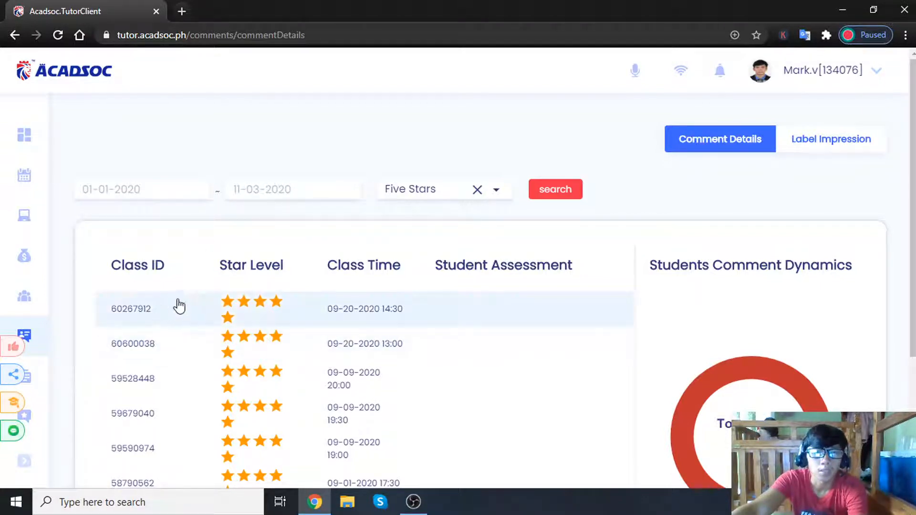
{"action": "scroll", "scroll_direction": "down", "scroll_amount": 3}
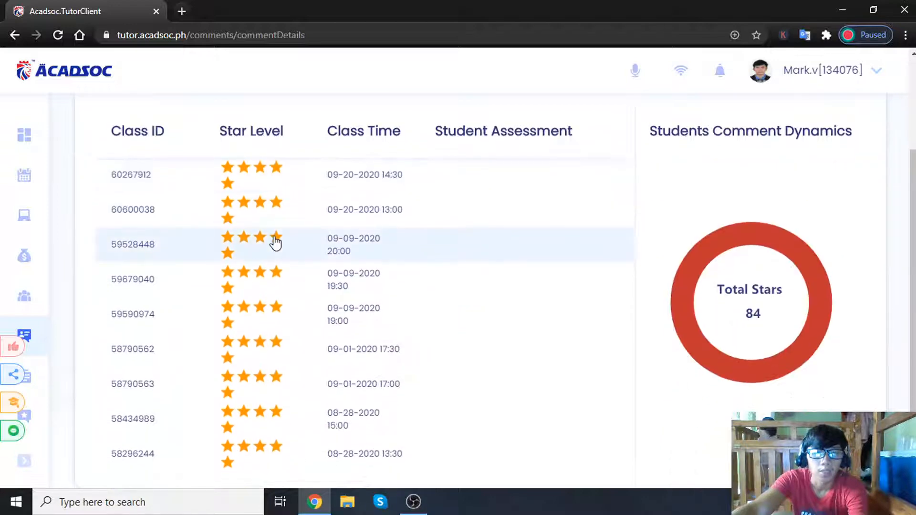
{"action": "scroll", "scroll_direction": "down", "scroll_amount": 3}
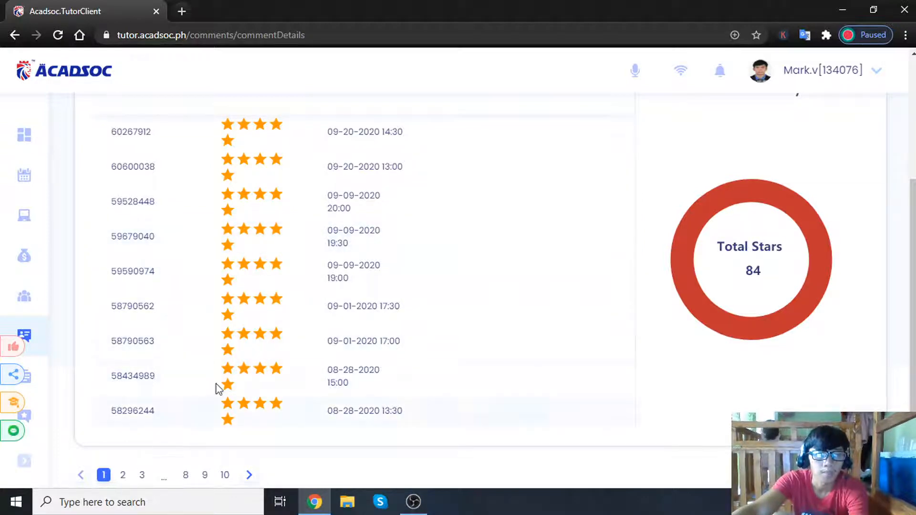
{"action": "mouse_move", "coordinate": [231, 376]}
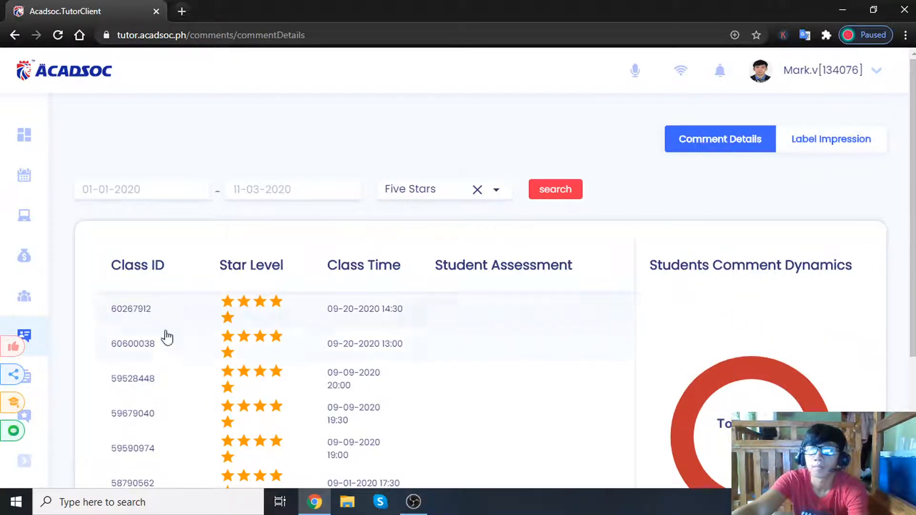
{"action": "scroll", "scroll_direction": "down", "scroll_amount": 3}
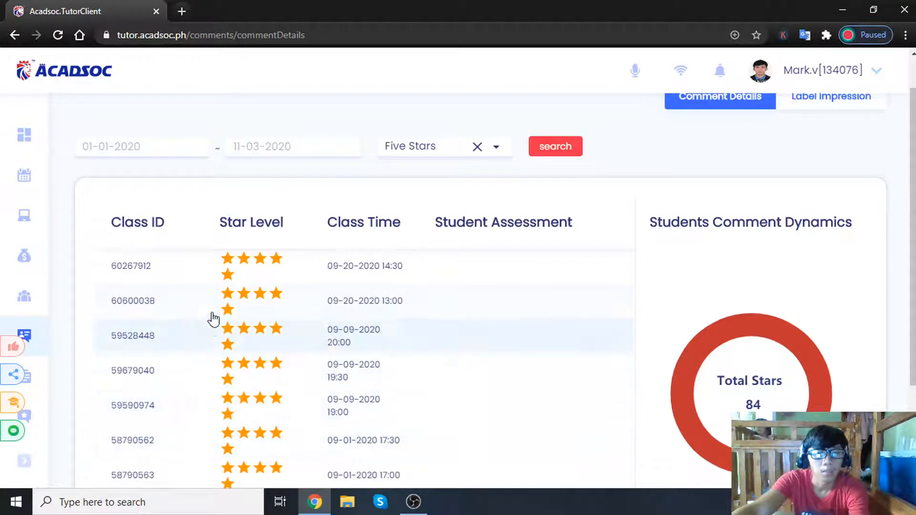
{"action": "mouse_move", "coordinate": [172, 374]}
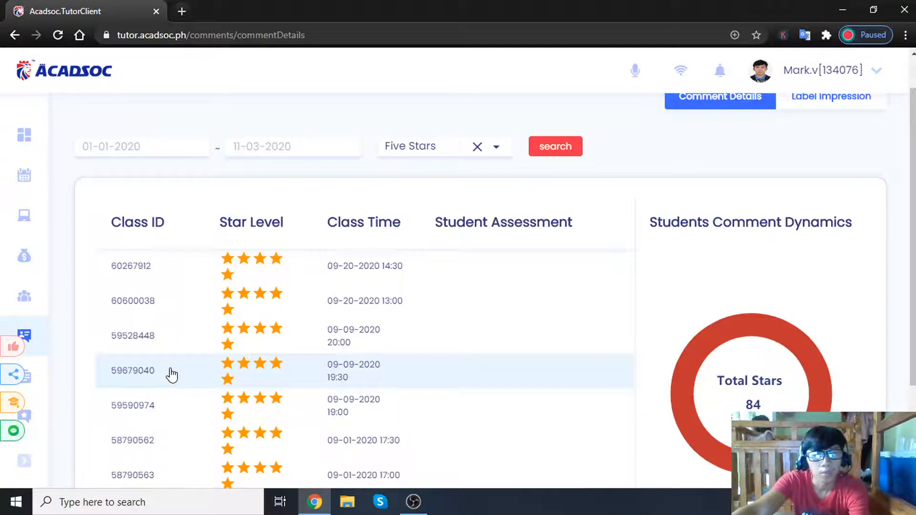
{"action": "mouse_move", "coordinate": [213, 287]}
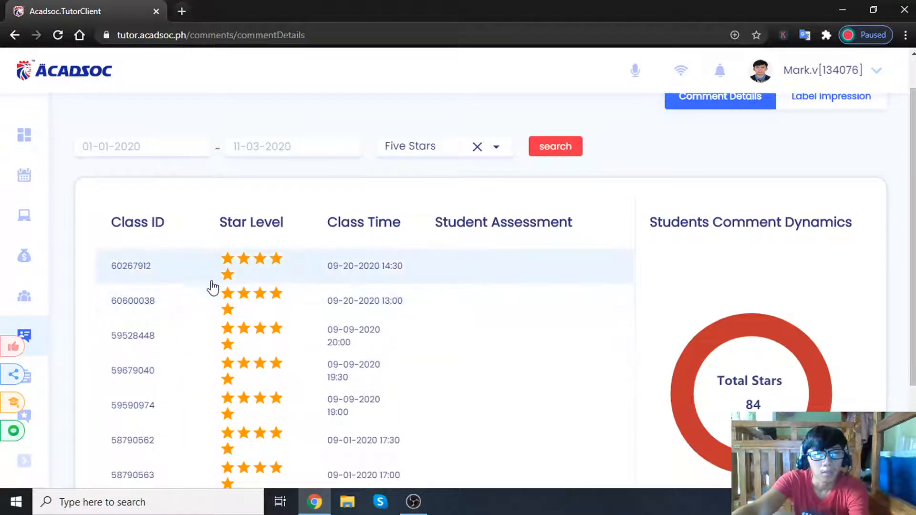
{"action": "mouse_move", "coordinate": [214, 291]}
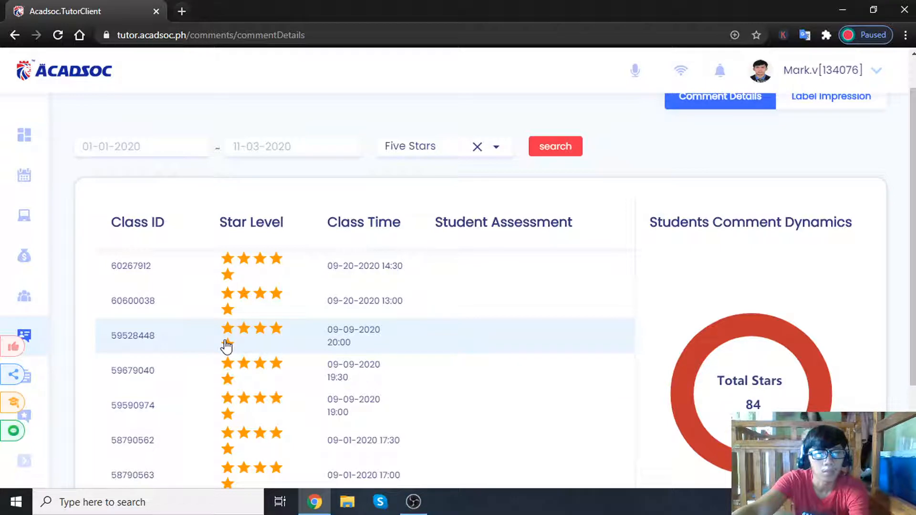
{"action": "mouse_move", "coordinate": [234, 307]}
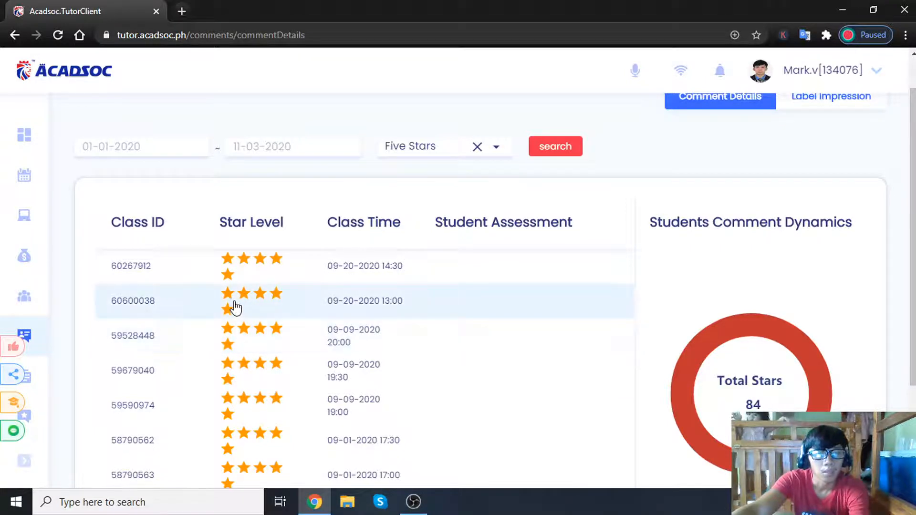
{"action": "mouse_move", "coordinate": [227, 343]}
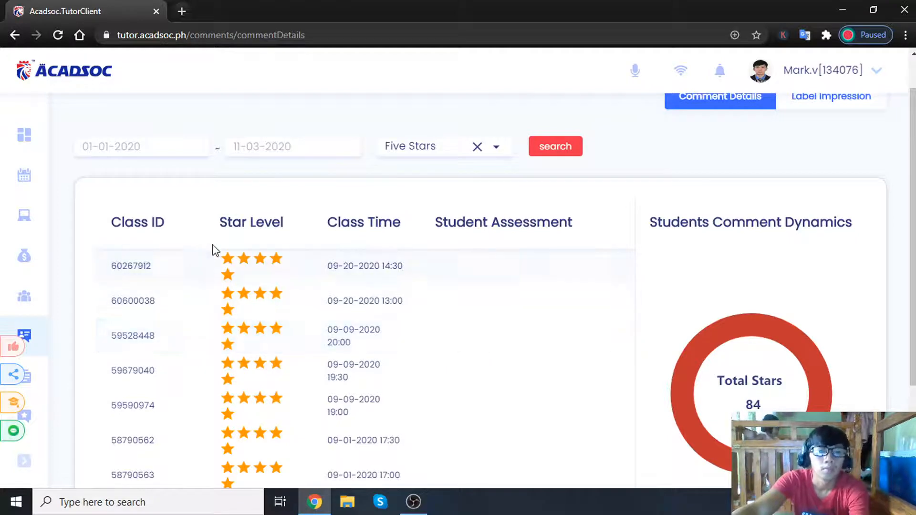
{"action": "scroll", "scroll_direction": "down", "scroll_amount": 3}
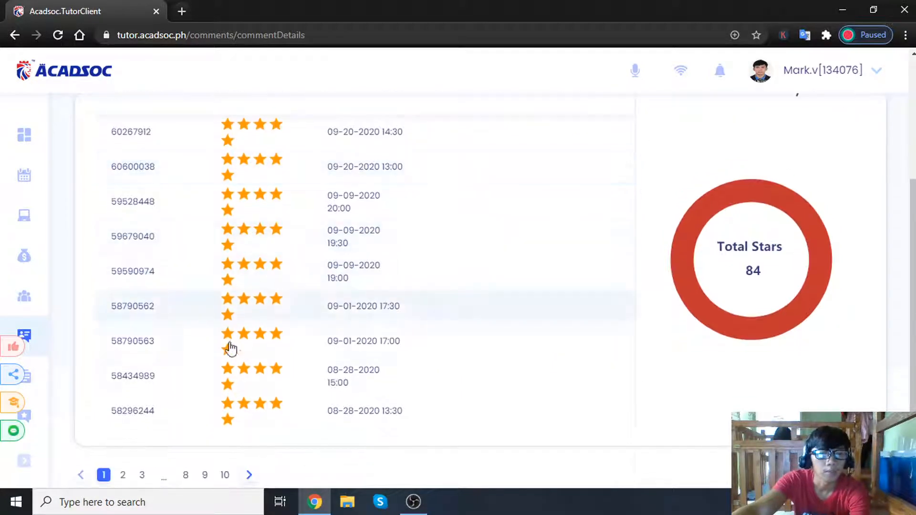
Step: Go to page 3 of the five-star comment results
{"action": "left_click", "coordinate": [122, 475]}
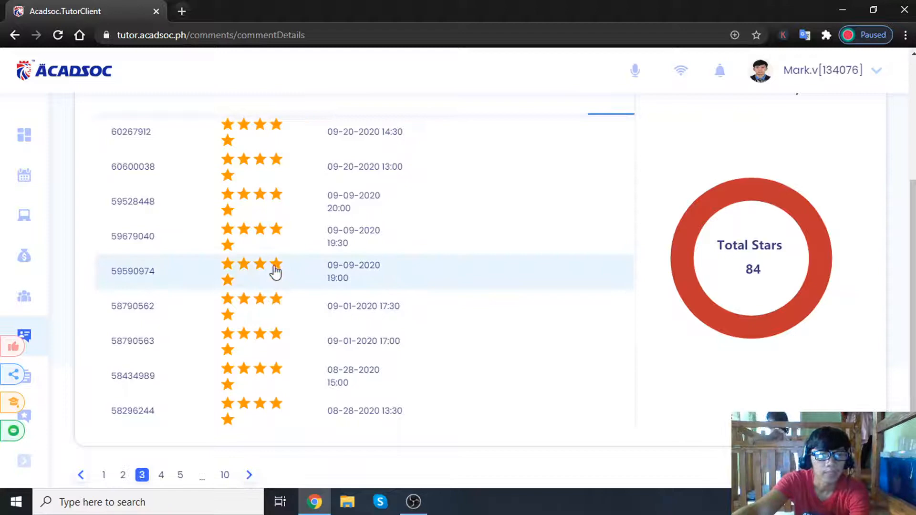
{"action": "mouse_move", "coordinate": [281, 250]}
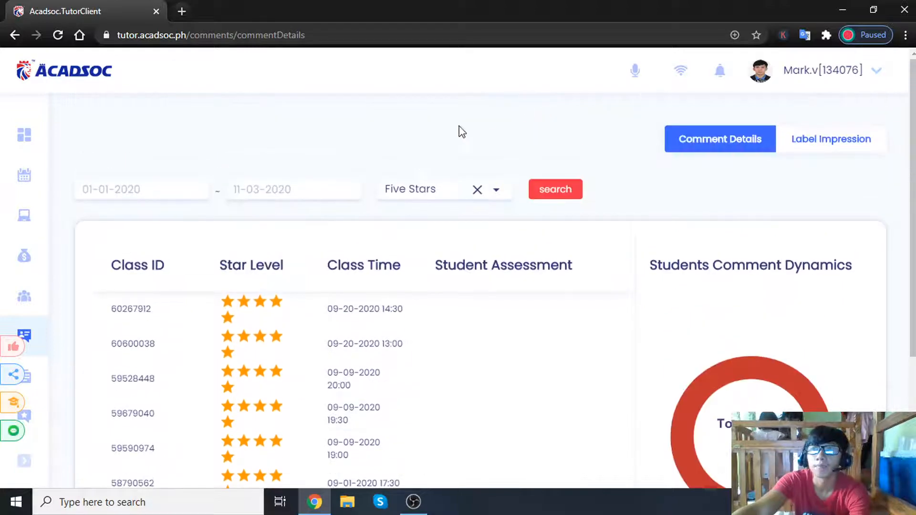
Step: Scroll the five-star comment list, then load the RareJob Tutor Website in a new tab
{"action": "scroll", "scroll_direction": "down", "scroll_amount": 3}
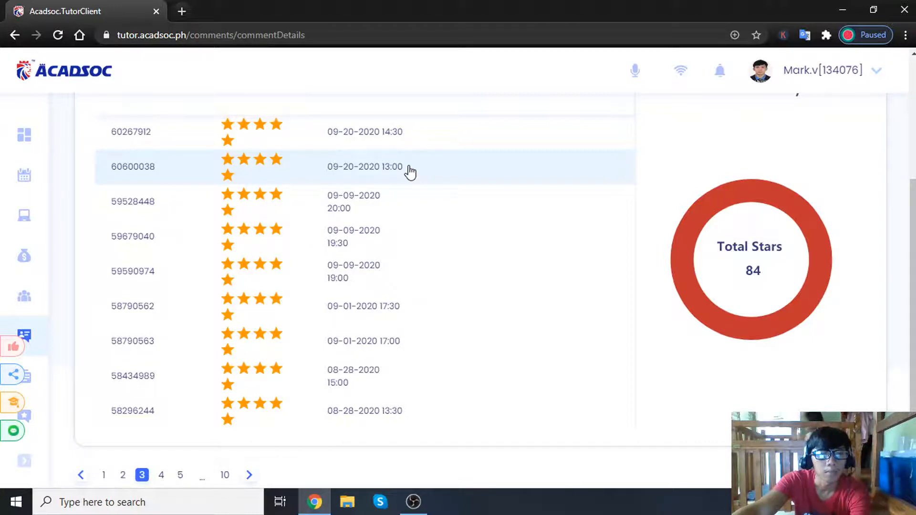
{"action": "mouse_move", "coordinate": [272, 255]}
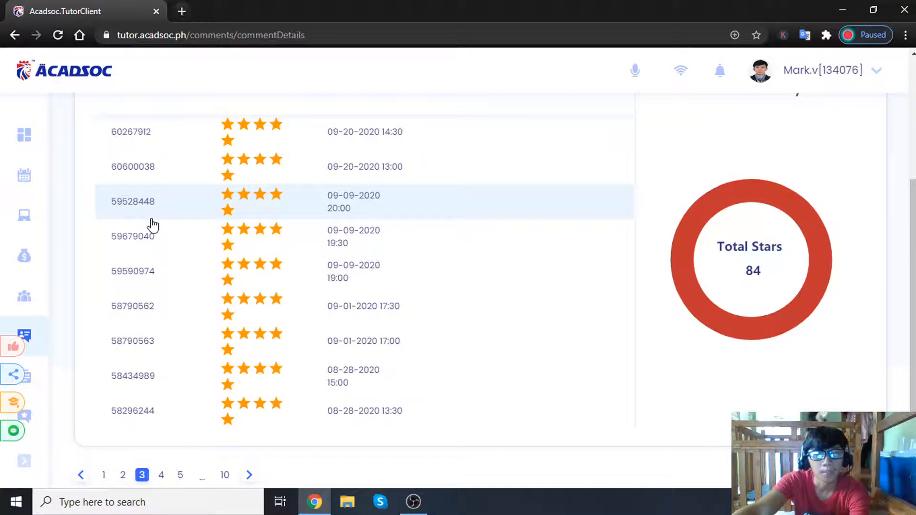
{"action": "mouse_move", "coordinate": [203, 236]}
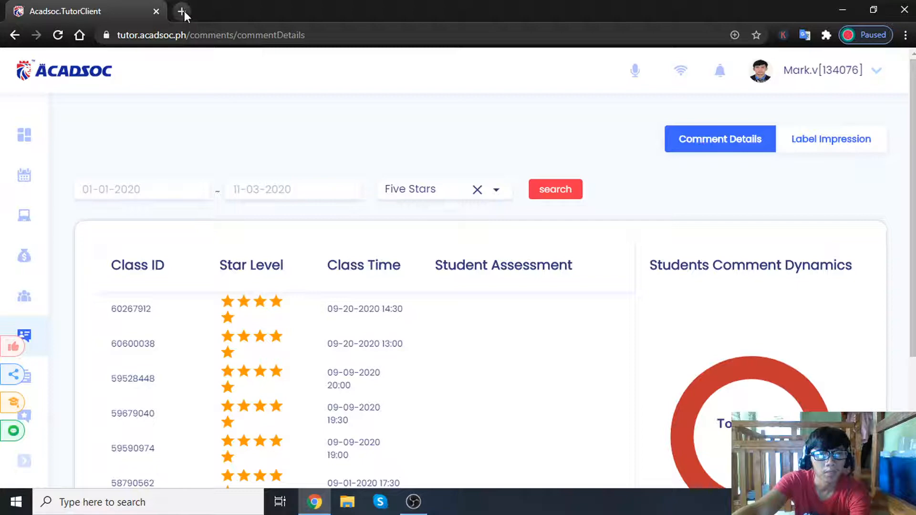
{"action": "mouse_move", "coordinate": [181, 11]}
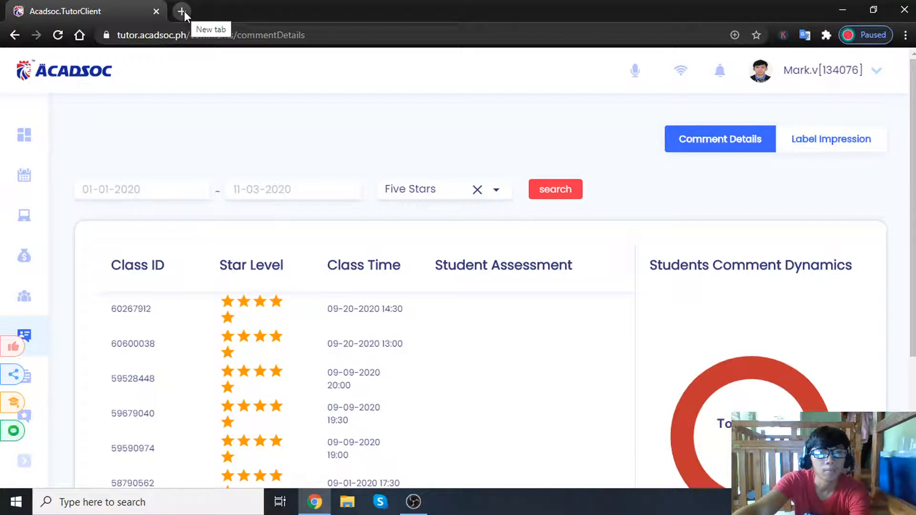
{"action": "left_click", "coordinate": [181, 11]}
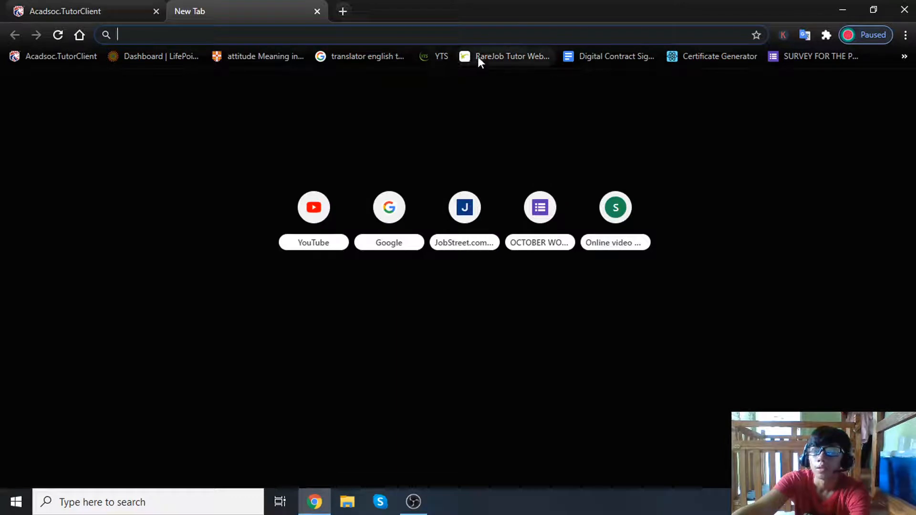
{"action": "left_click", "coordinate": [504, 56]}
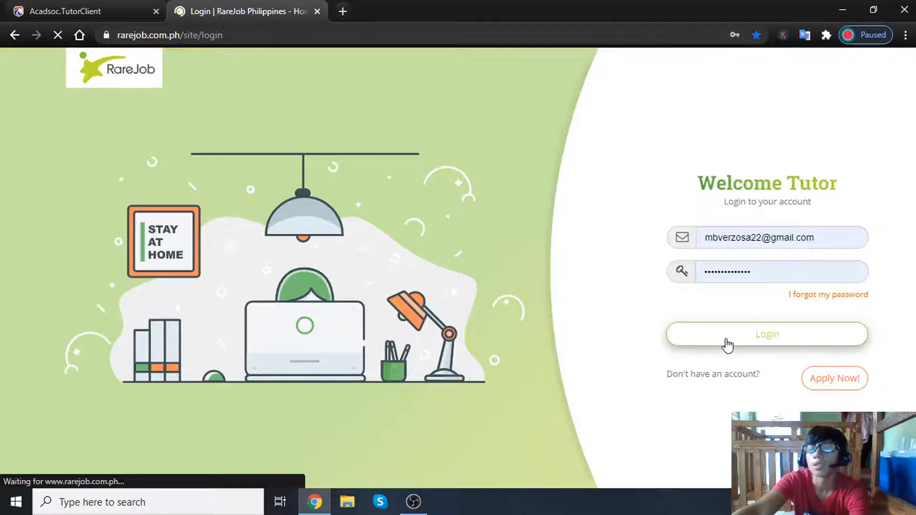
Step: Sign in to RareJob and open Test Call and Interview scheduling from Application Status
{"action": "left_click", "coordinate": [766, 334]}
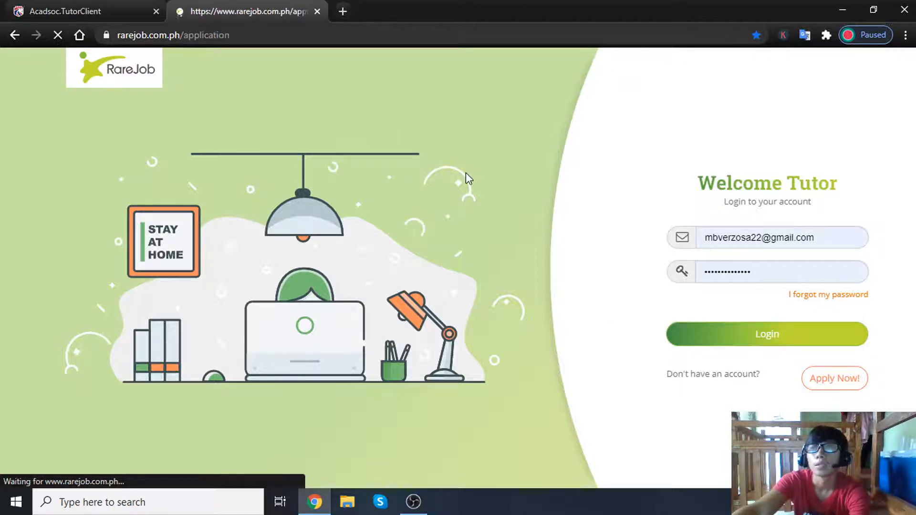
{"action": "left_click", "coordinate": [767, 334]}
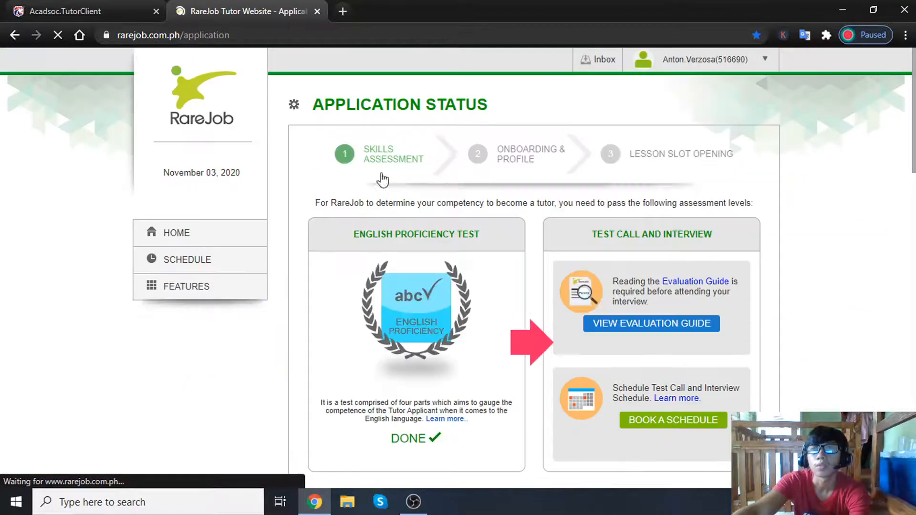
{"action": "scroll", "scroll_direction": "down", "scroll_amount": 3}
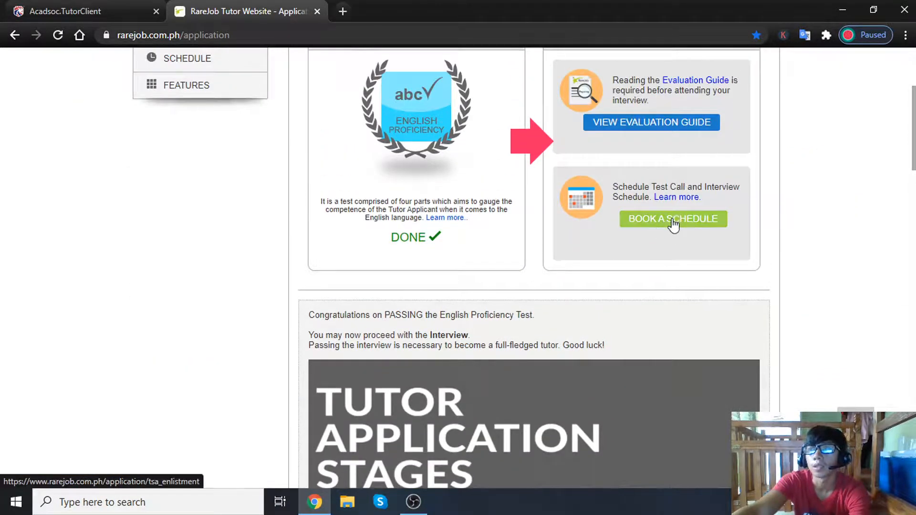
{"action": "left_click", "coordinate": [672, 218]}
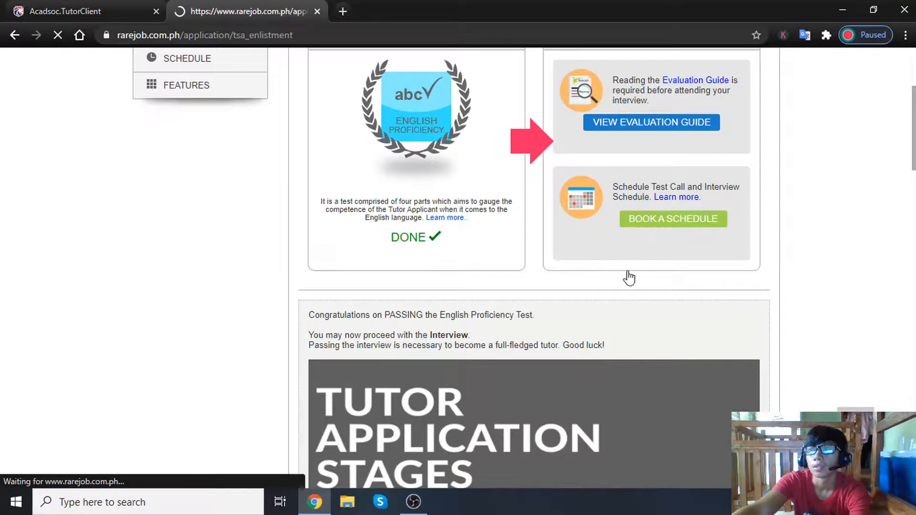
{"action": "left_click", "coordinate": [672, 219]}
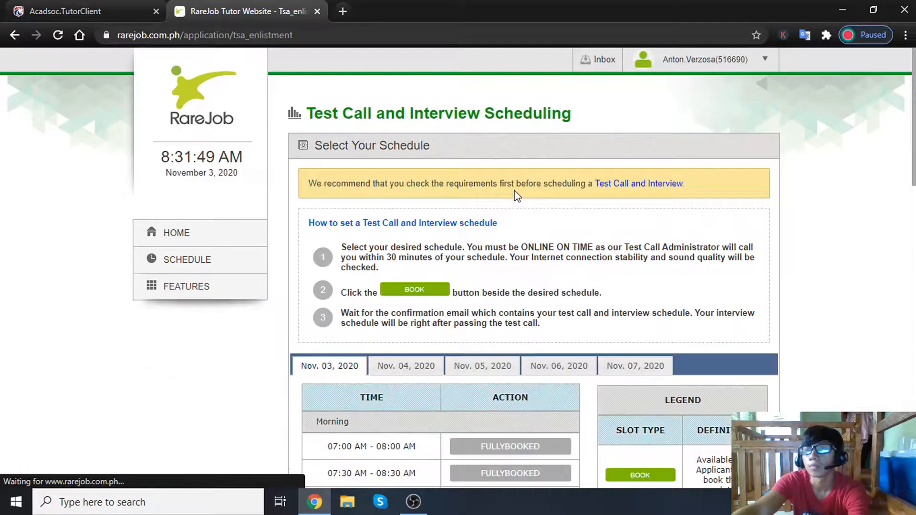
Step: Find the November 3, 2020 slots and book 10:30–11:30 AM
{"action": "scroll", "scroll_direction": "down", "scroll_amount": 3}
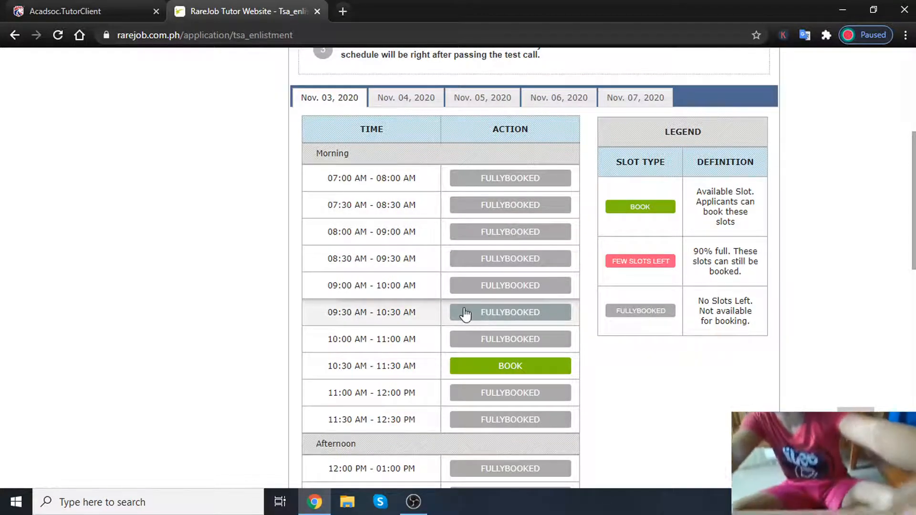
{"action": "mouse_move", "coordinate": [457, 312]}
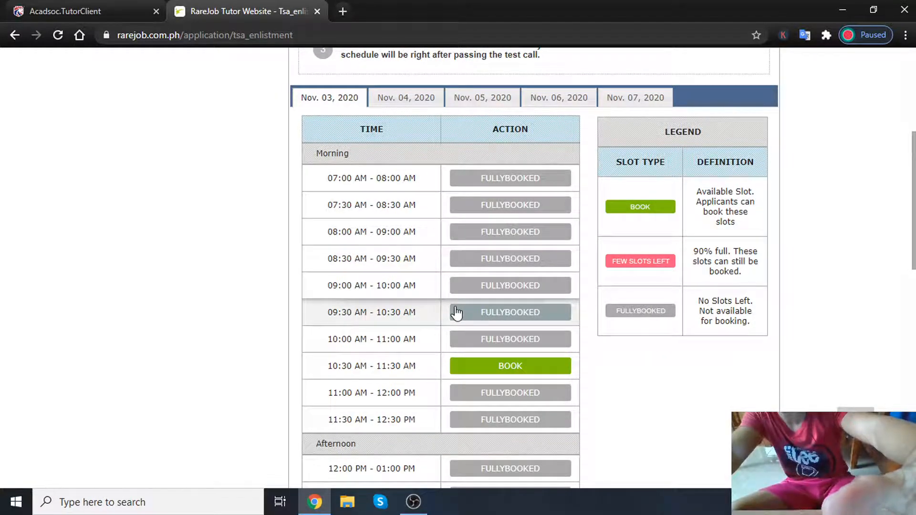
{"action": "mouse_move", "coordinate": [399, 374]}
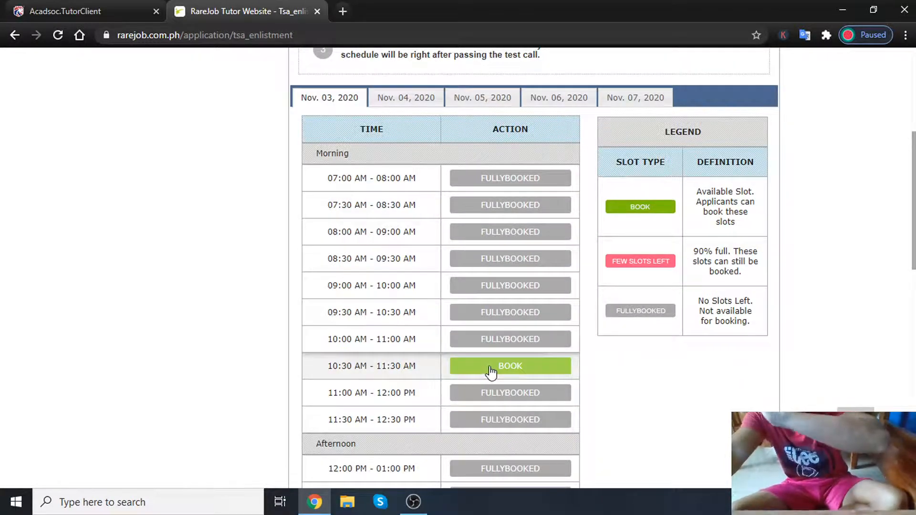
{"action": "scroll", "scroll_direction": "down", "scroll_amount": 3}
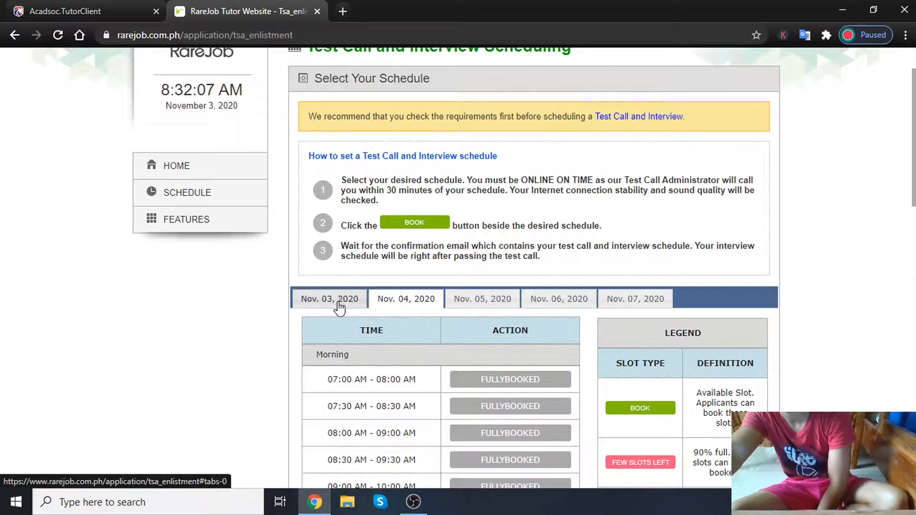
{"action": "left_click", "coordinate": [510, 164]}
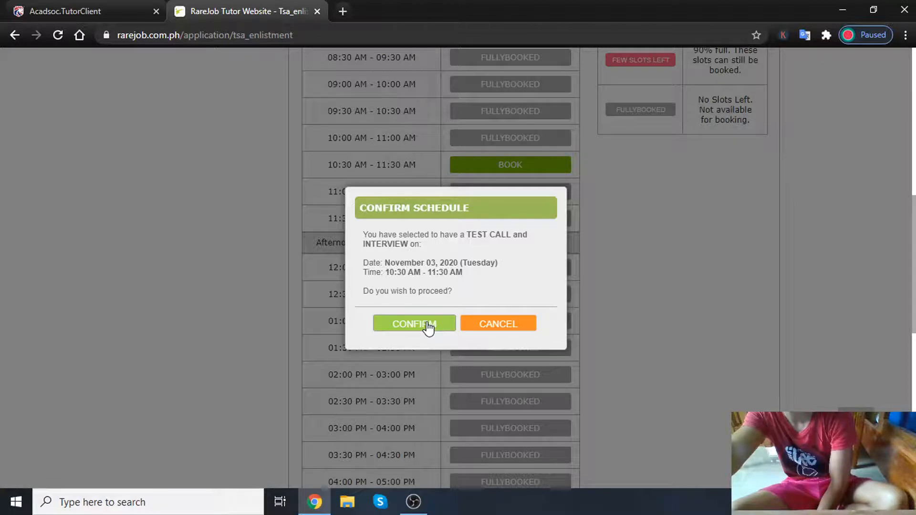
Step: Confirm the November 3, 2020, 10:30–11:30 AM test call booking
{"action": "left_click", "coordinate": [414, 324]}
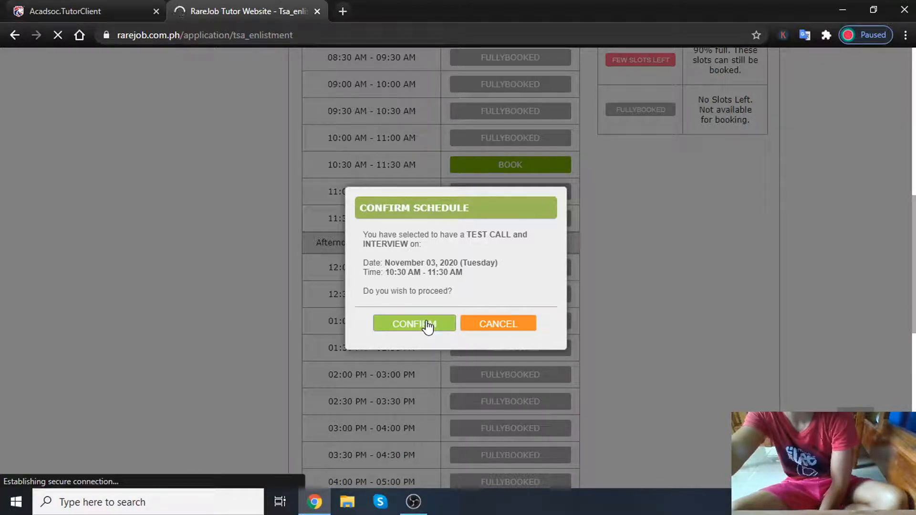
{"action": "left_click", "coordinate": [413, 323]}
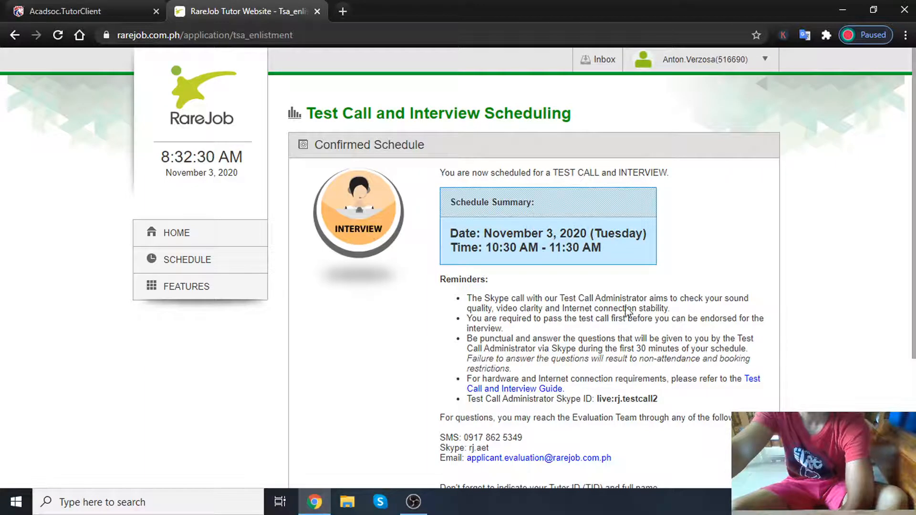
{"action": "mouse_move", "coordinate": [532, 316]}
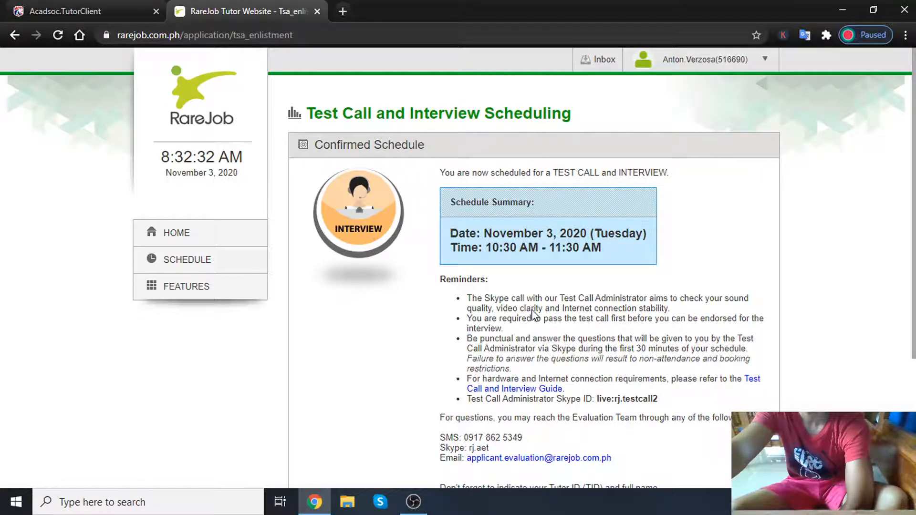
{"action": "mouse_move", "coordinate": [640, 318]}
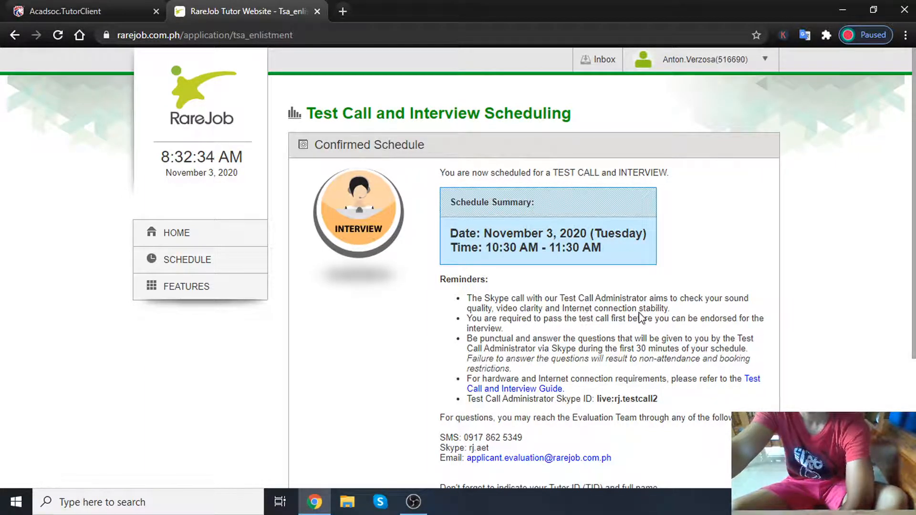
{"action": "mouse_move", "coordinate": [518, 330]}
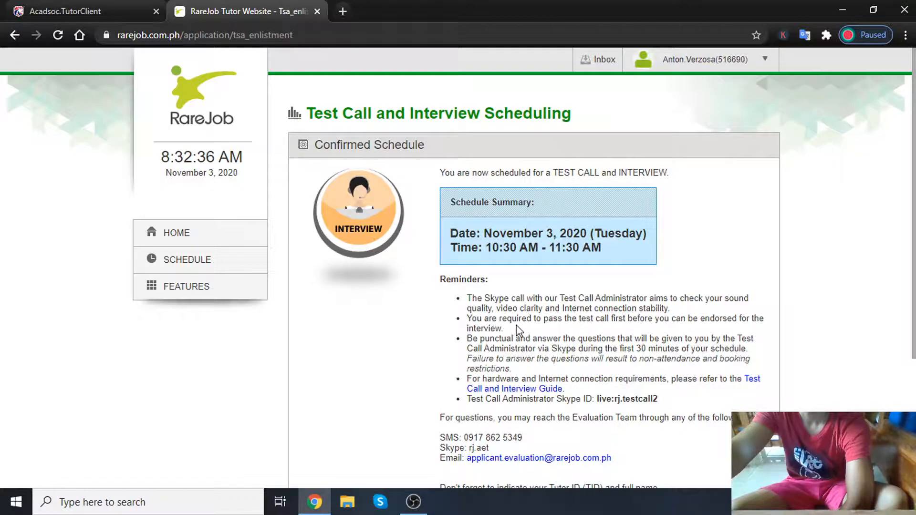
{"action": "mouse_move", "coordinate": [596, 330]}
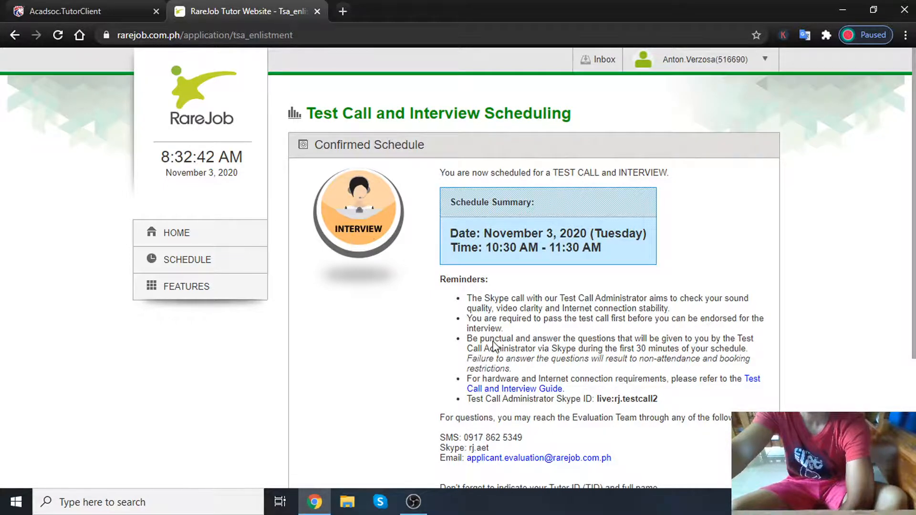
{"action": "mouse_move", "coordinate": [645, 353]}
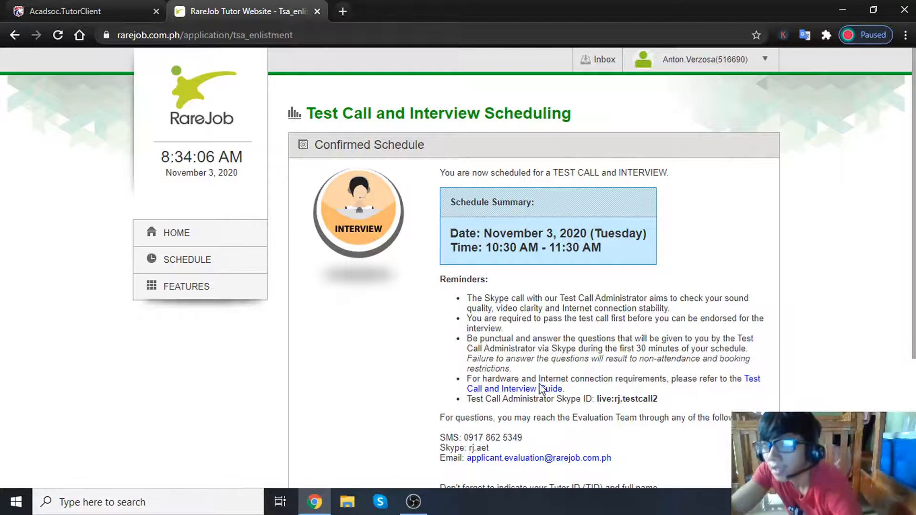
{"action": "mouse_move", "coordinate": [650, 356]}
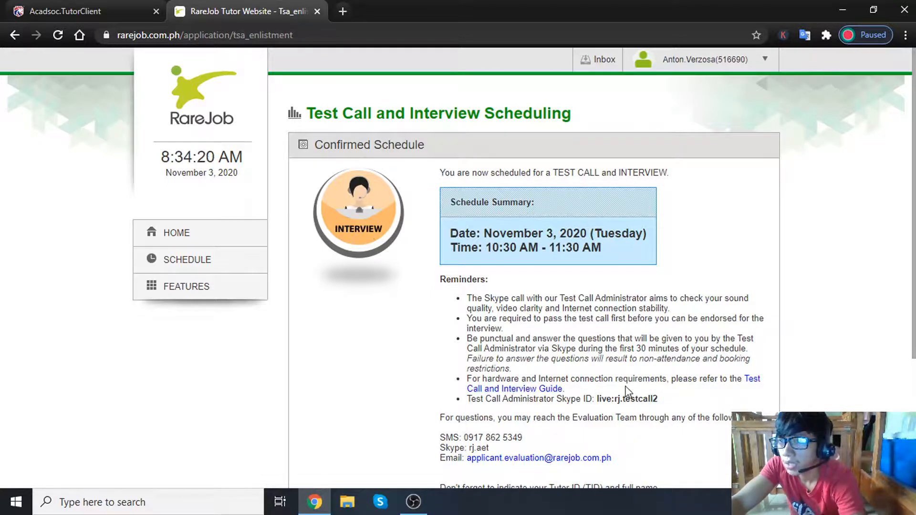
{"action": "mouse_move", "coordinate": [707, 393]}
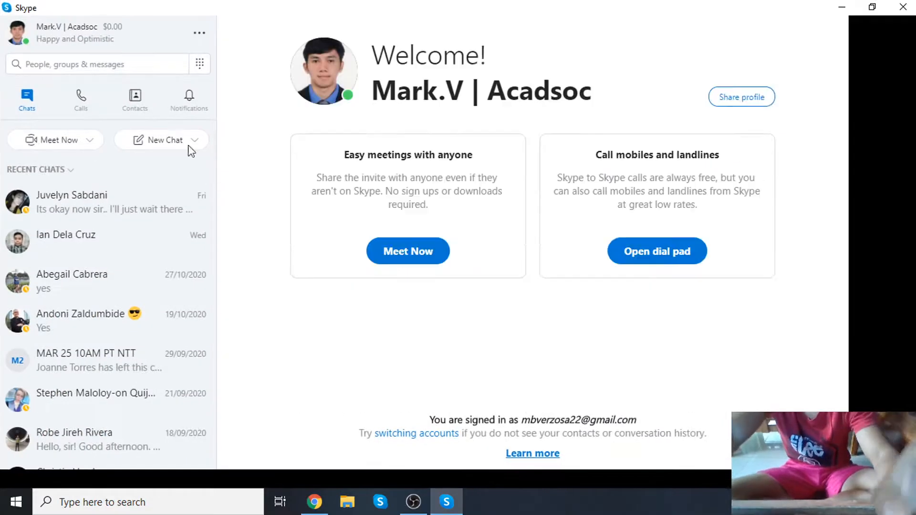
Step: Search Skype for the administrator ID live:rj.testcall2
{"action": "left_click", "coordinate": [88, 64]}
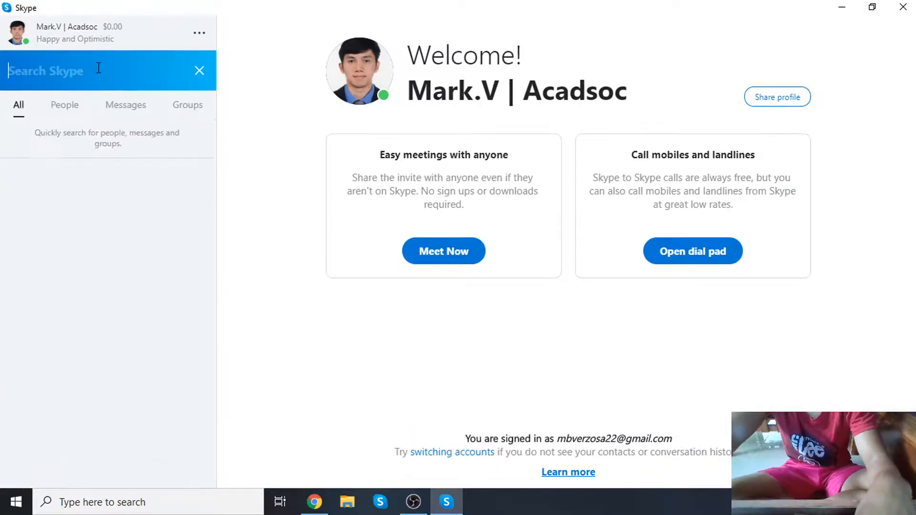
{"action": "type", "text": "live:rj.testcall2"}
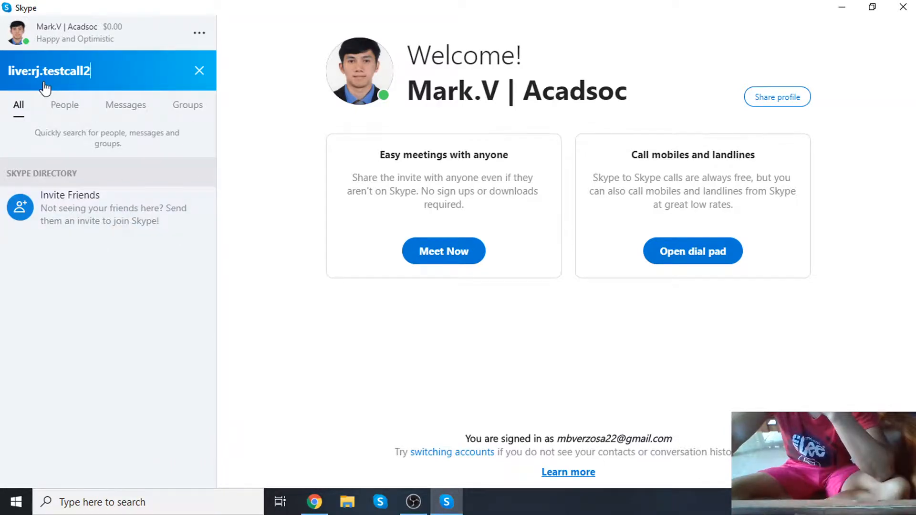
{"action": "mouse_move", "coordinate": [424, 457]}
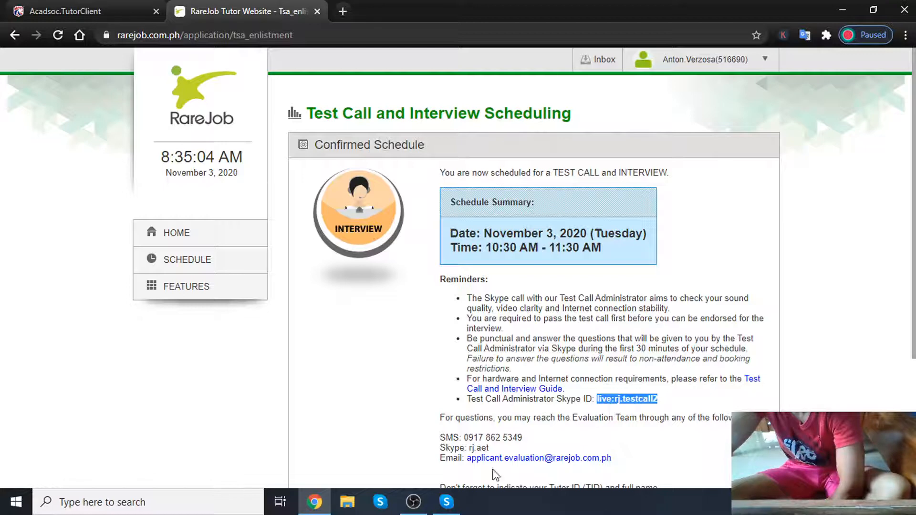
{"action": "left_click", "coordinate": [445, 502]}
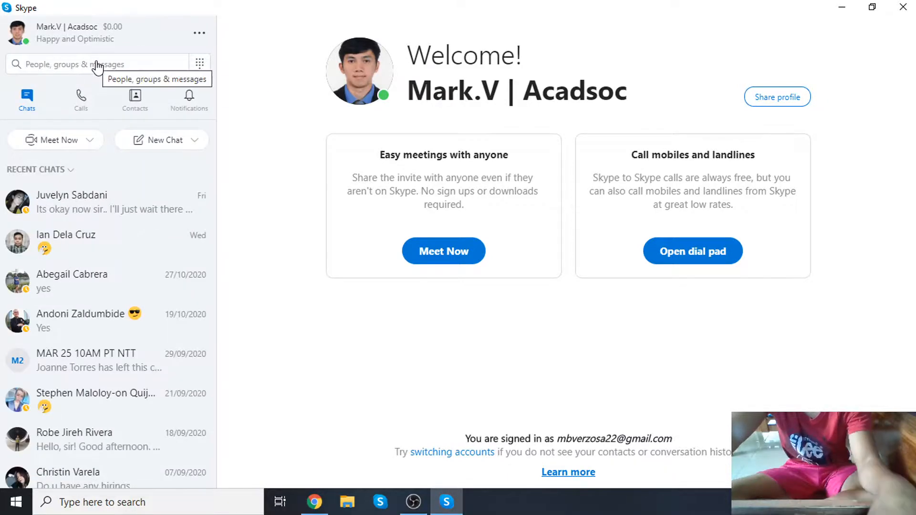
{"action": "type", "text": "live:rj.testcall2"}
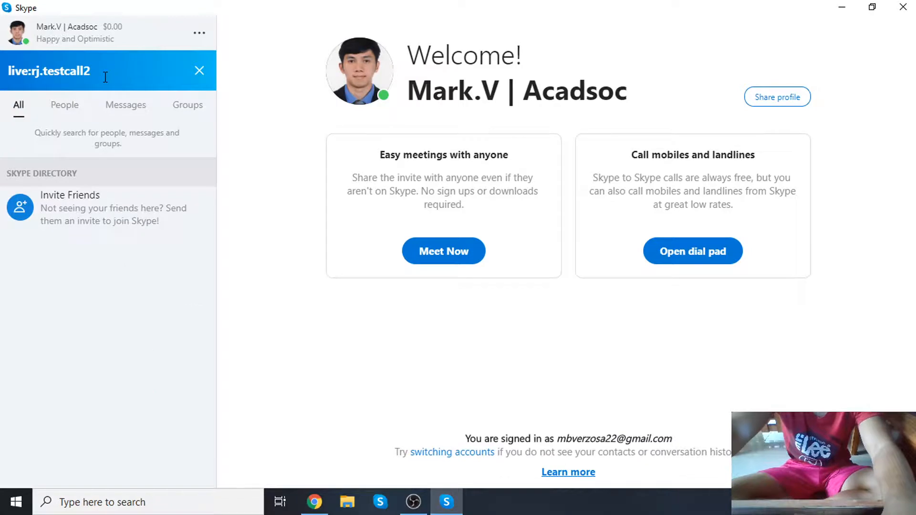
{"action": "key", "text": "Backspace"}
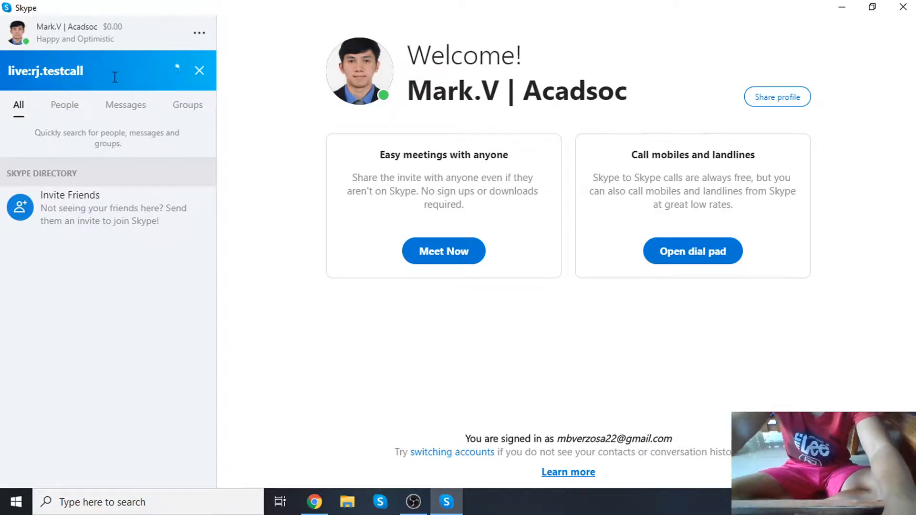
{"action": "mouse_move", "coordinate": [200, 72]}
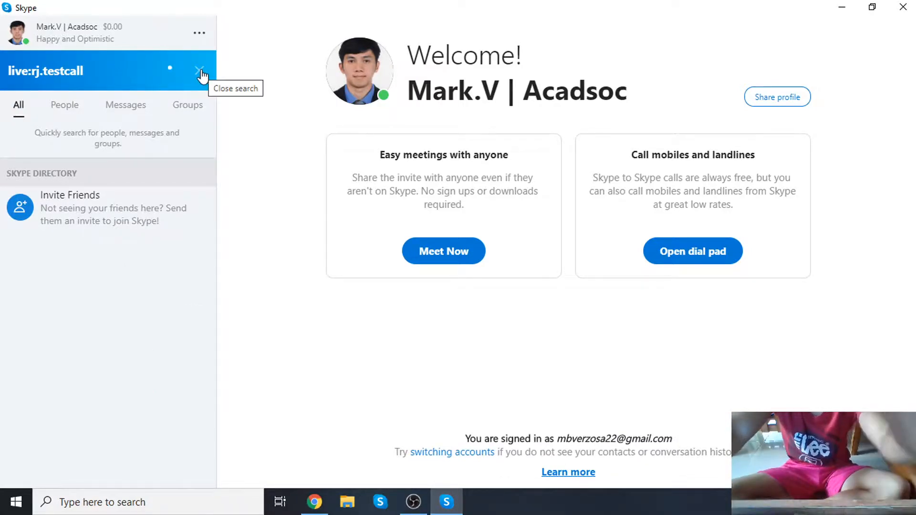
{"action": "left_click", "coordinate": [200, 68]}
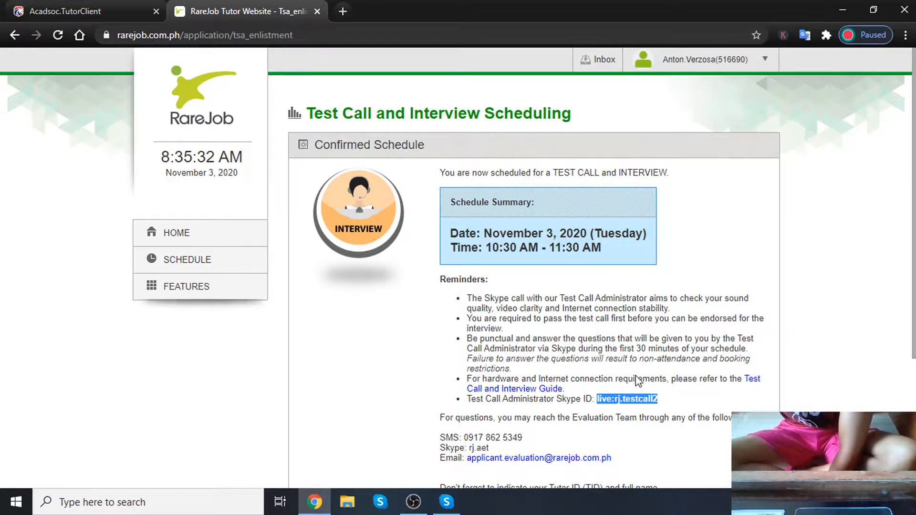
Step: Scroll through the Confirmed Schedule page in Chrome
{"action": "scroll", "scroll_direction": "down", "scroll_amount": 3}
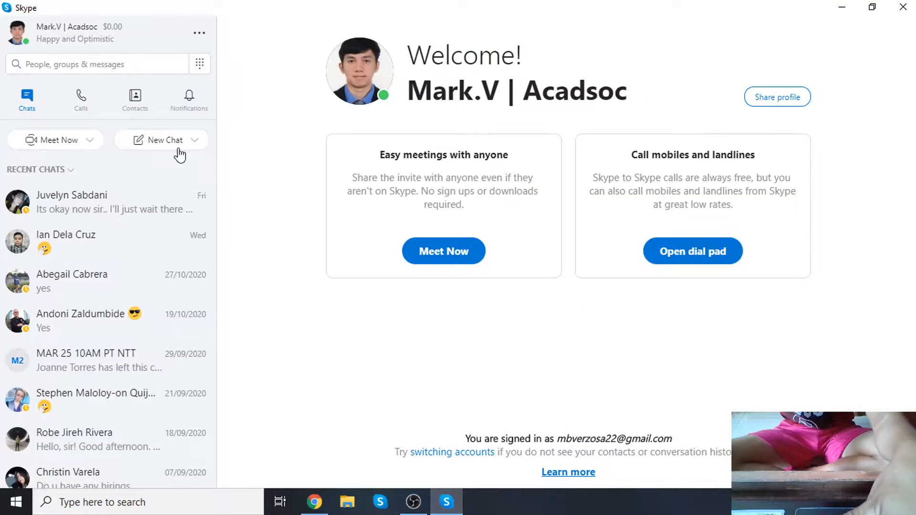
{"action": "type", "text": "rj.aet"}
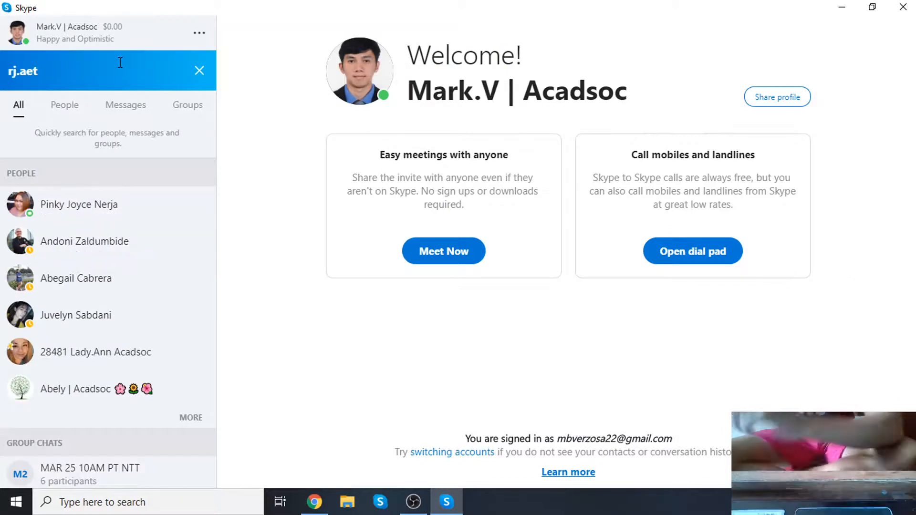
{"action": "type", "text": "rj.aet"}
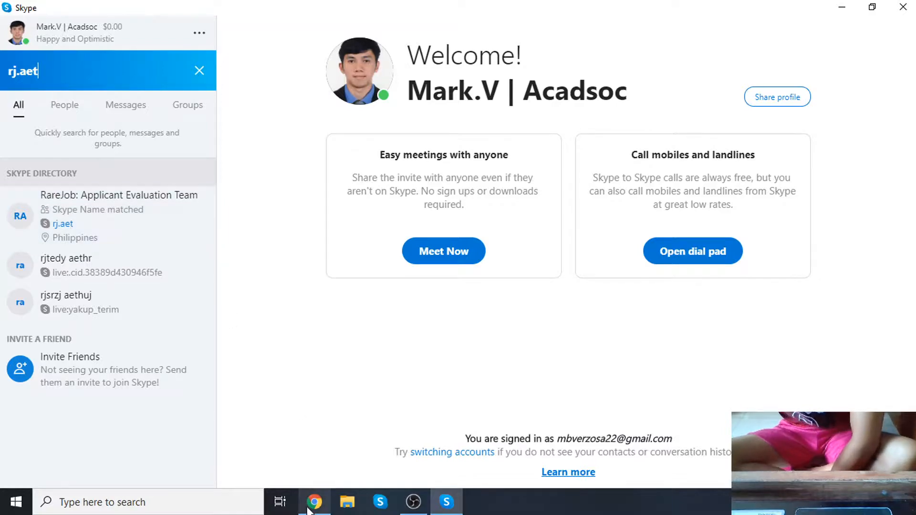
{"action": "left_click", "coordinate": [315, 502]}
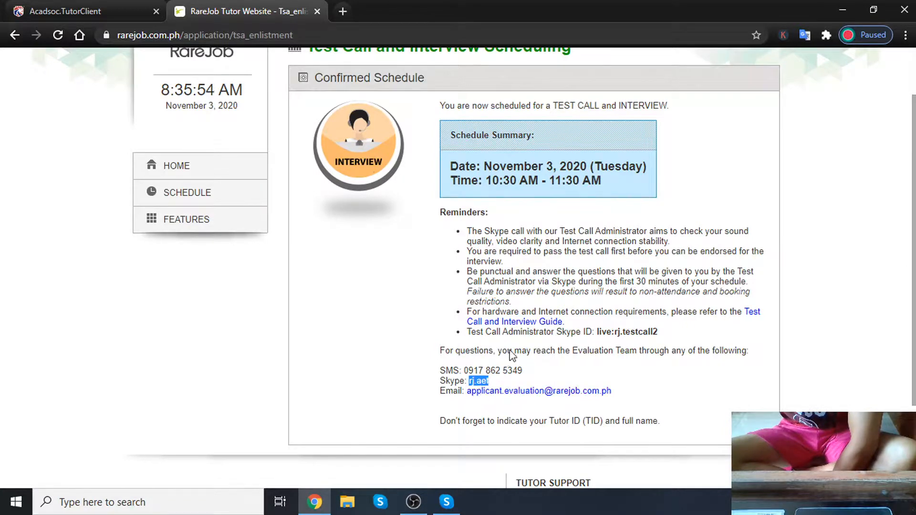
{"action": "mouse_move", "coordinate": [462, 404]}
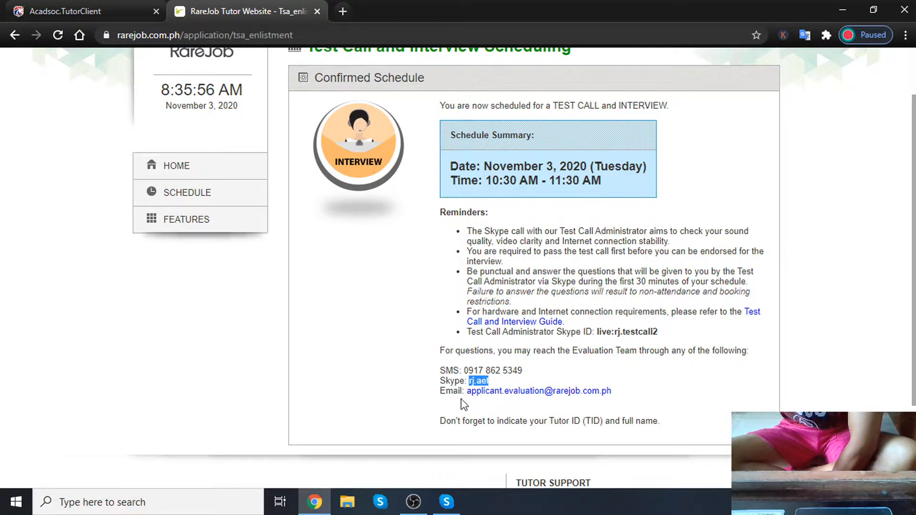
{"action": "mouse_move", "coordinate": [476, 391]}
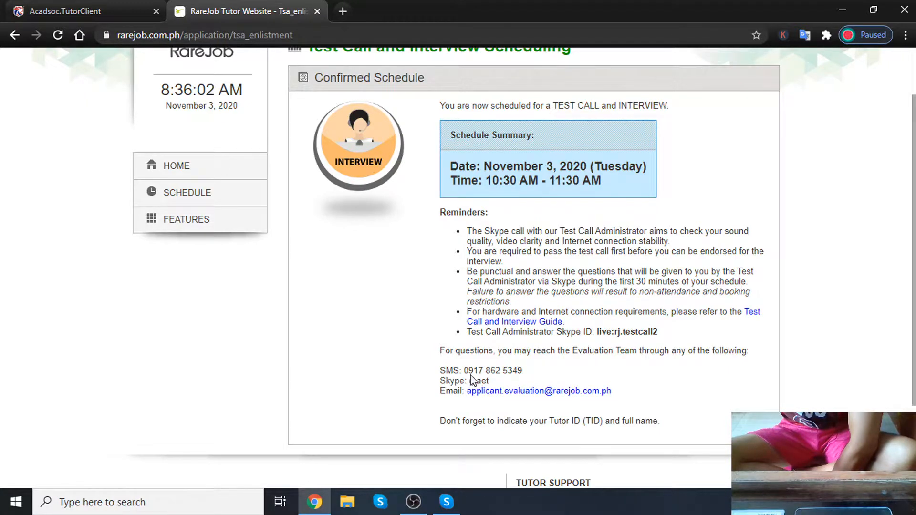
{"action": "double_click", "coordinate": [477, 381]}
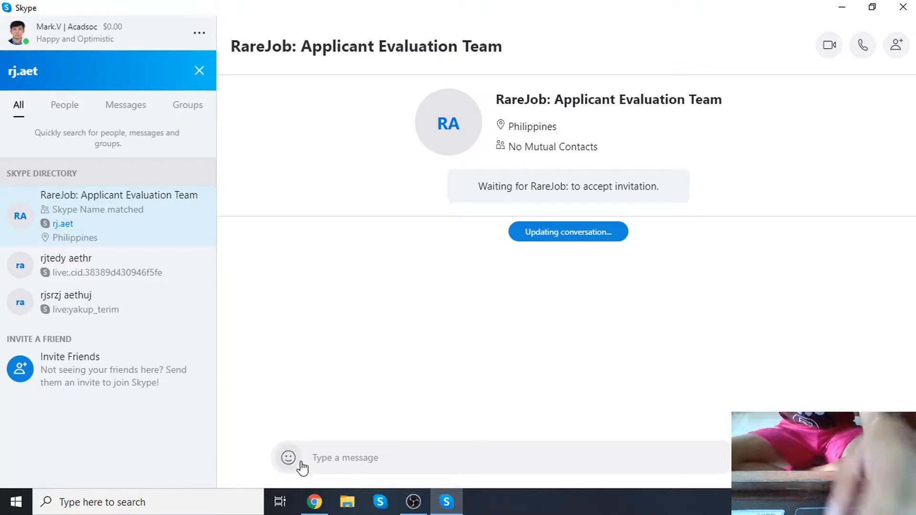
Step: Browse the emoji panel in the Applicant Evaluation Team chat
{"action": "left_click", "coordinate": [288, 458]}
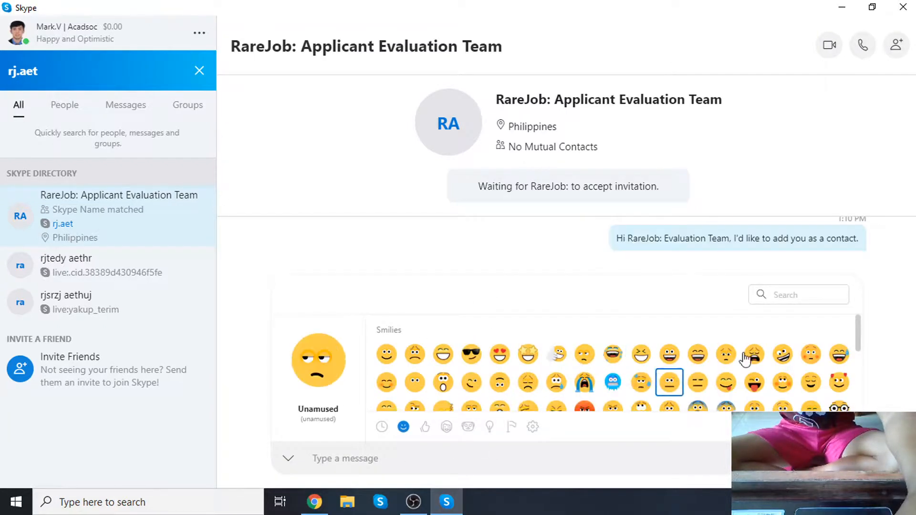
{"action": "scroll", "scroll_direction": "down", "scroll_amount": 3}
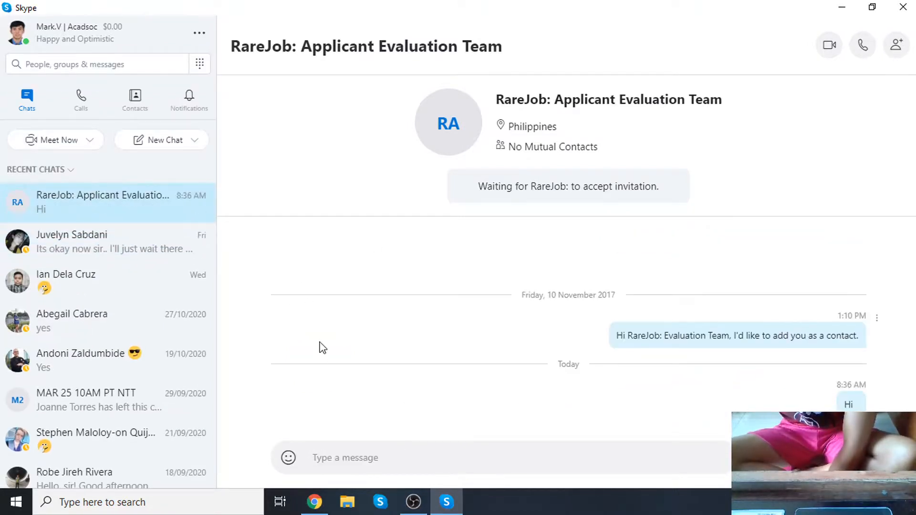
{"action": "mouse_move", "coordinate": [182, 187]}
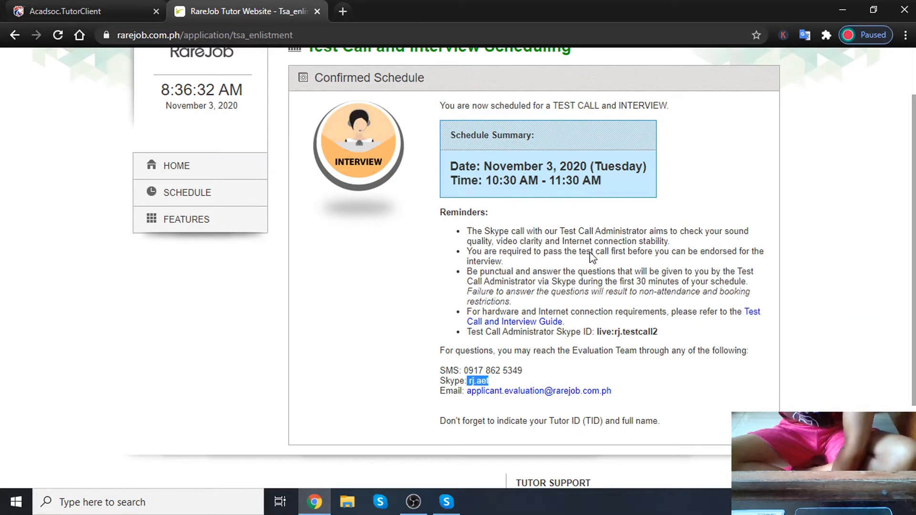
{"action": "mouse_move", "coordinate": [562, 452]}
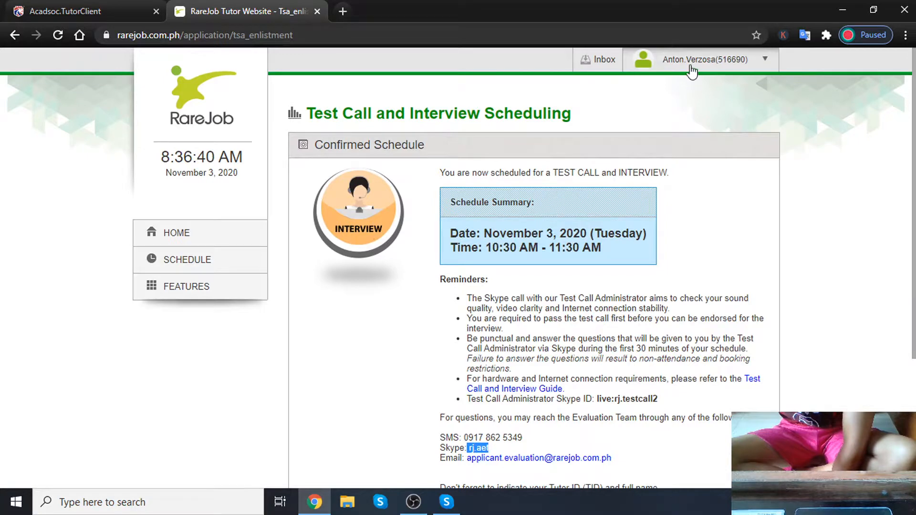
{"action": "mouse_move", "coordinate": [734, 64]}
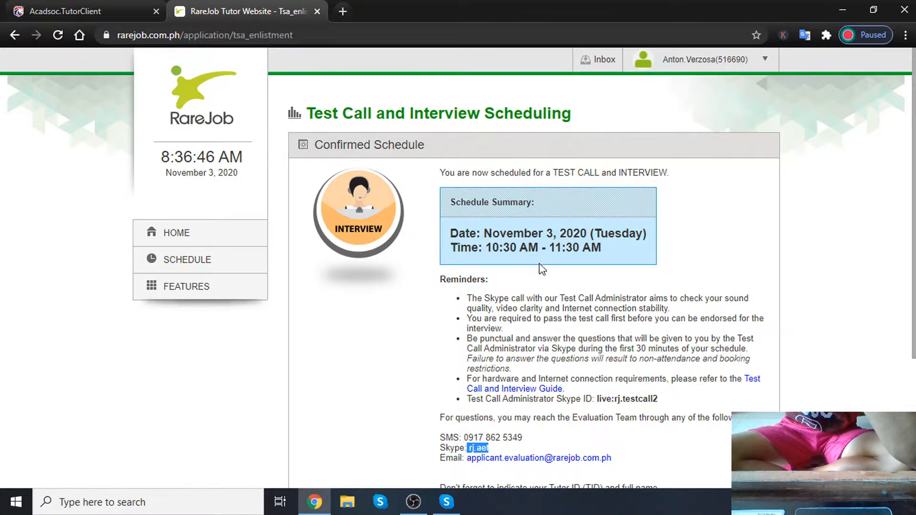
{"action": "mouse_move", "coordinate": [545, 268]}
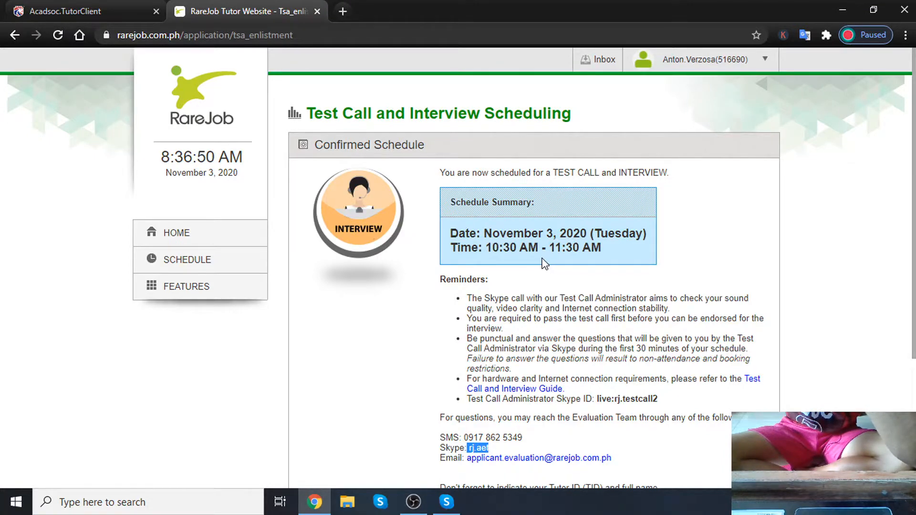
{"action": "scroll", "scroll_direction": "down", "scroll_amount": 3}
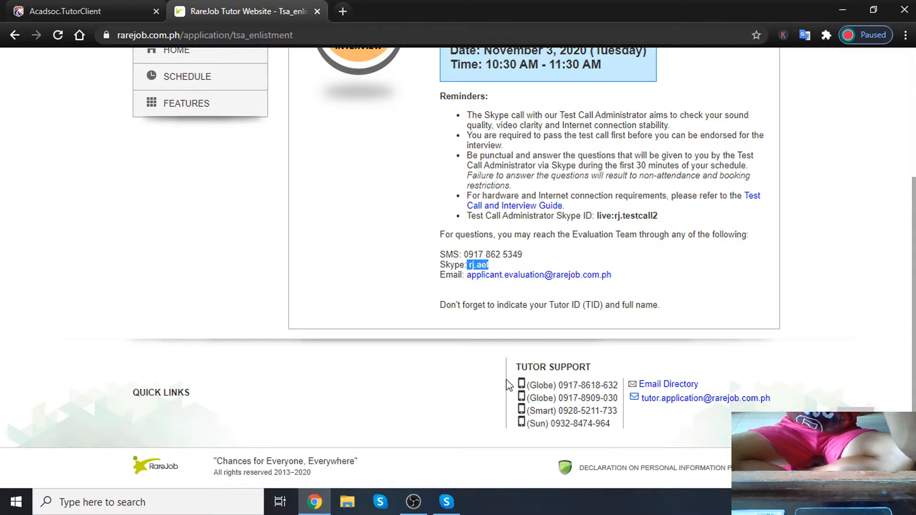
{"action": "mouse_move", "coordinate": [508, 373]}
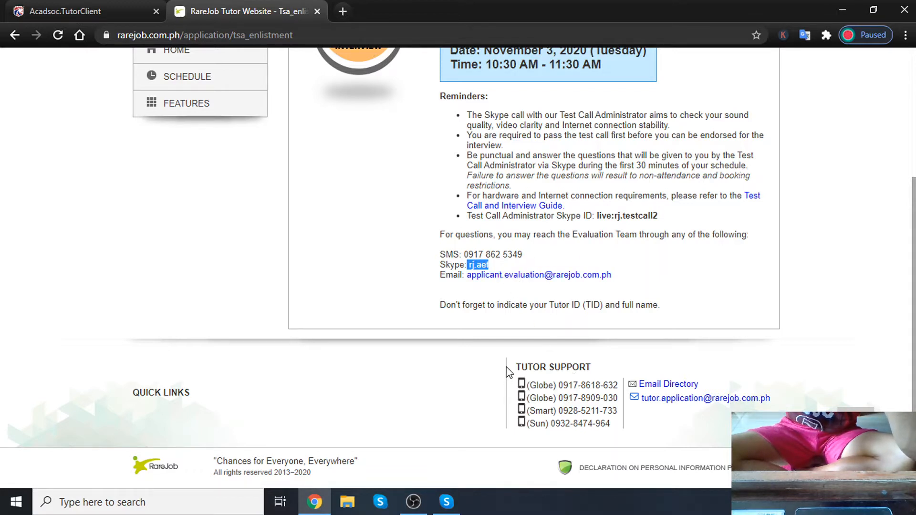